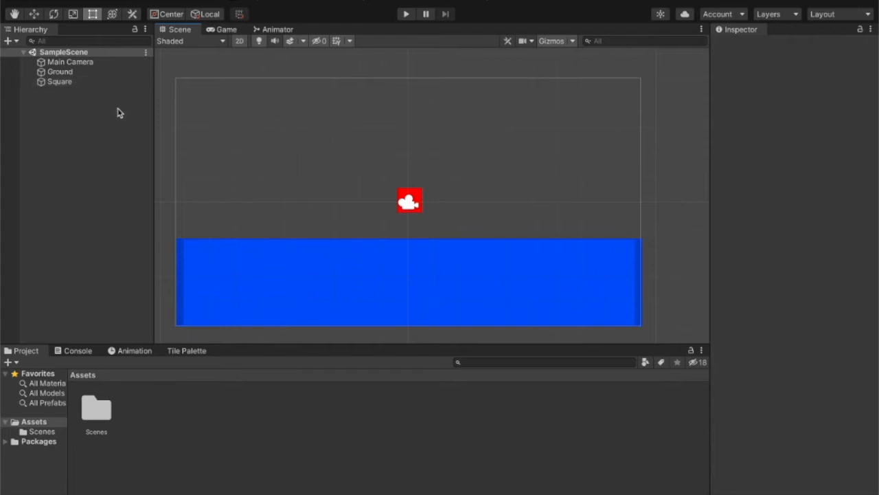
# Step: Attach a Box Collider 2D component to the blue Ground object
pyautogui.click(60, 71)
pyautogui.write('b')
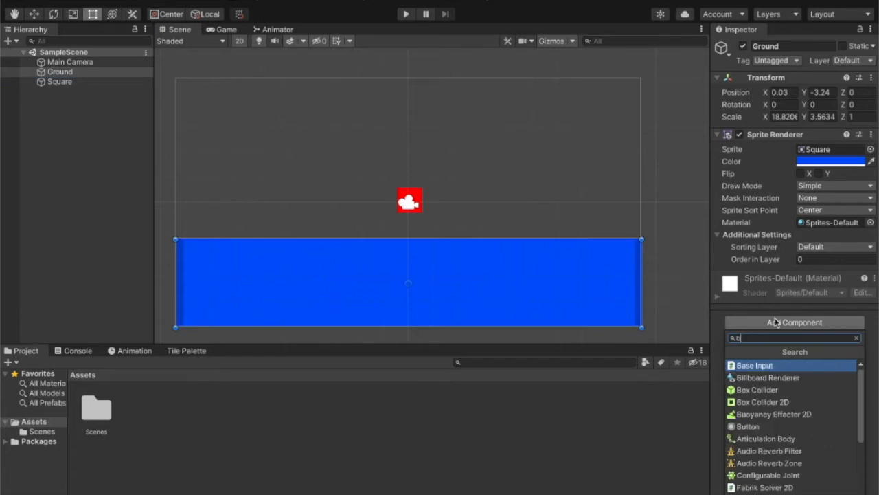
pyautogui.click(763, 402)
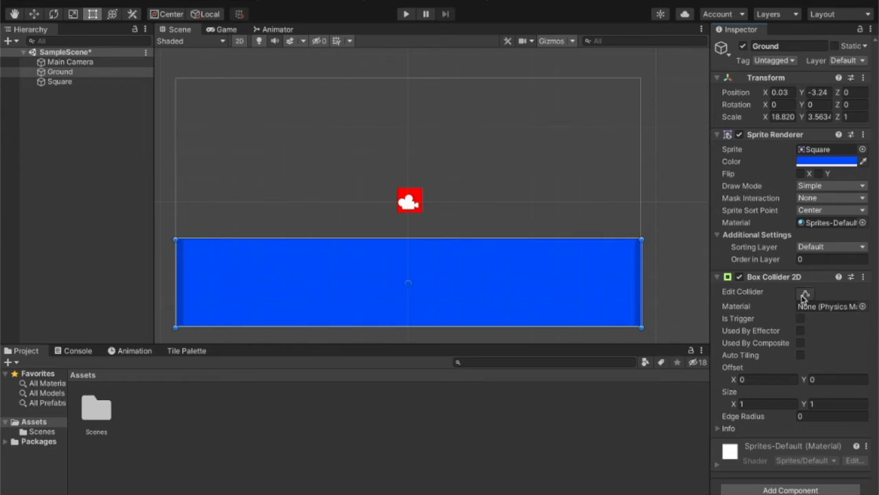
pyautogui.click(805, 291)
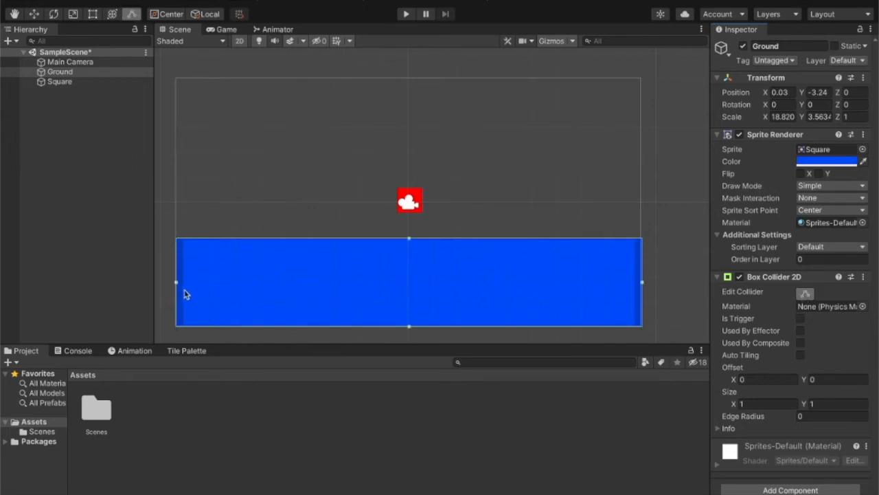
pyautogui.moveTo(376, 230)
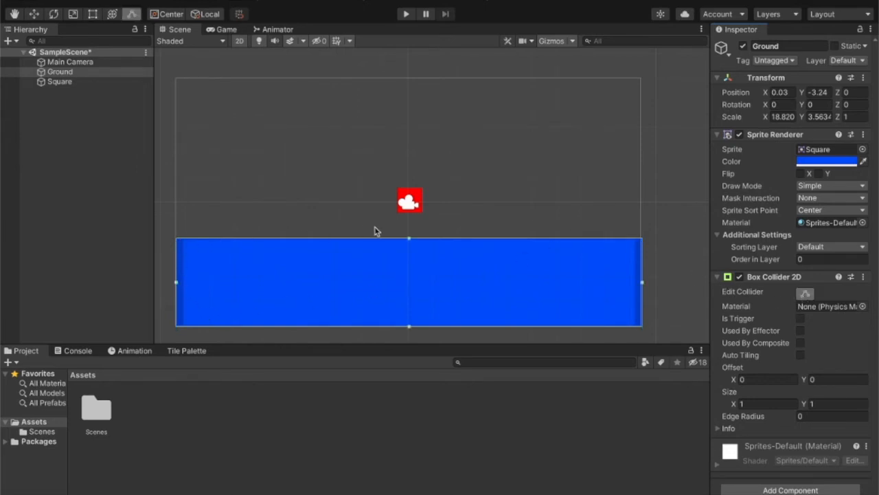
pyautogui.moveTo(584, 326)
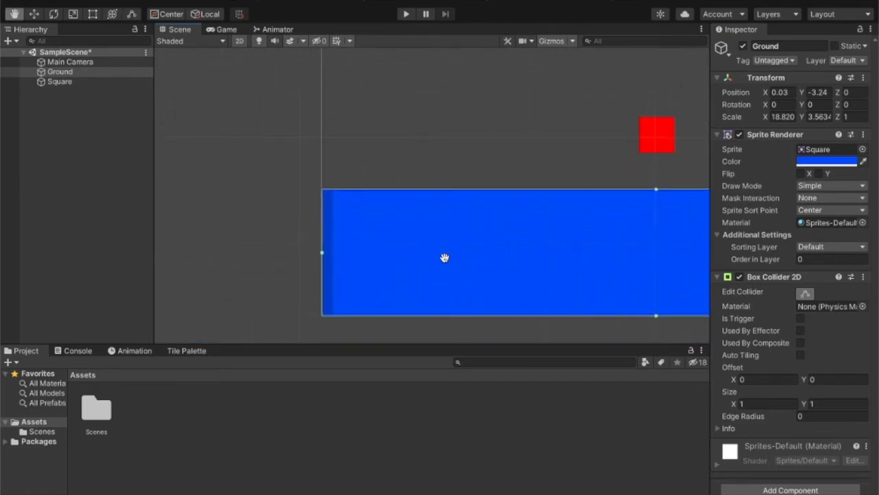
pyautogui.click(239, 42)
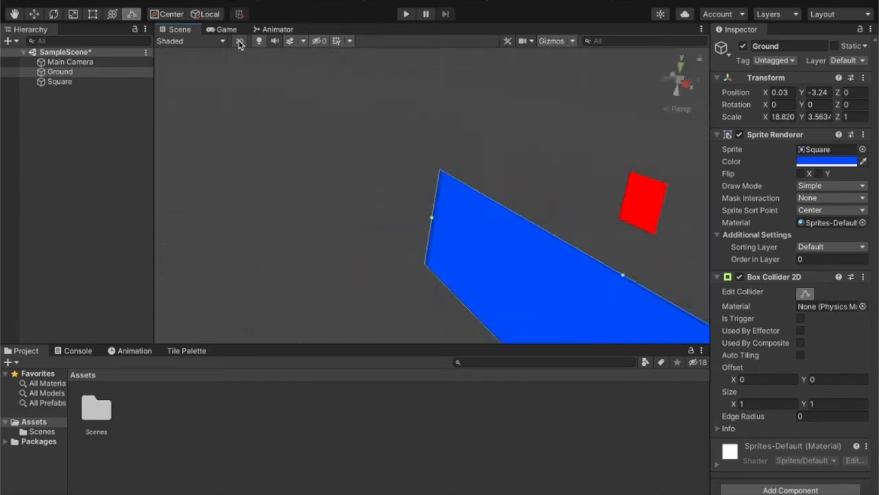
pyautogui.click(240, 41)
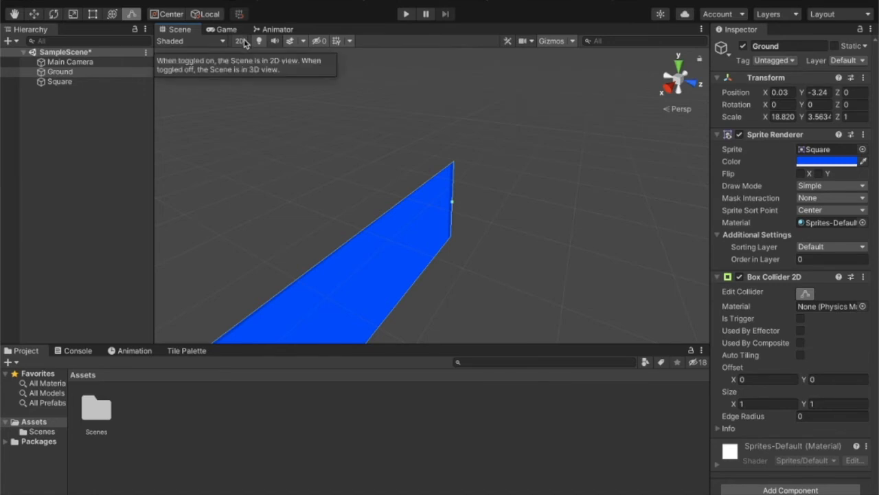
pyautogui.click(240, 41)
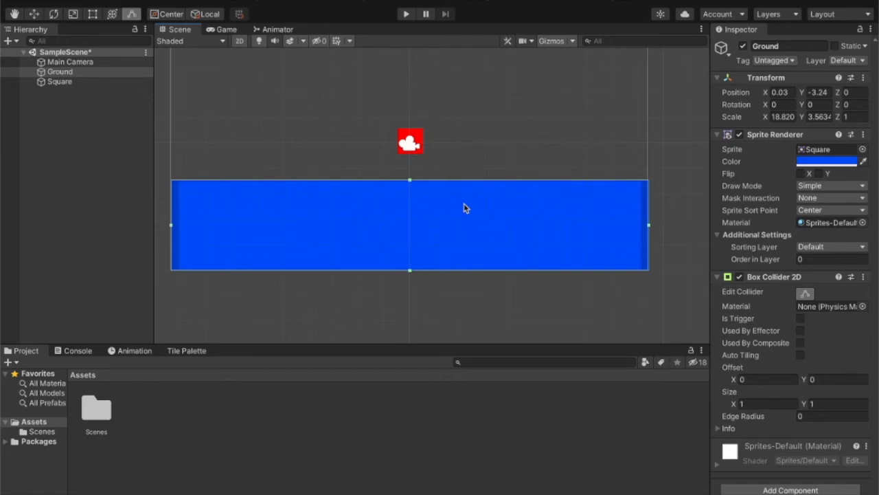
pyautogui.moveTo(441, 211)
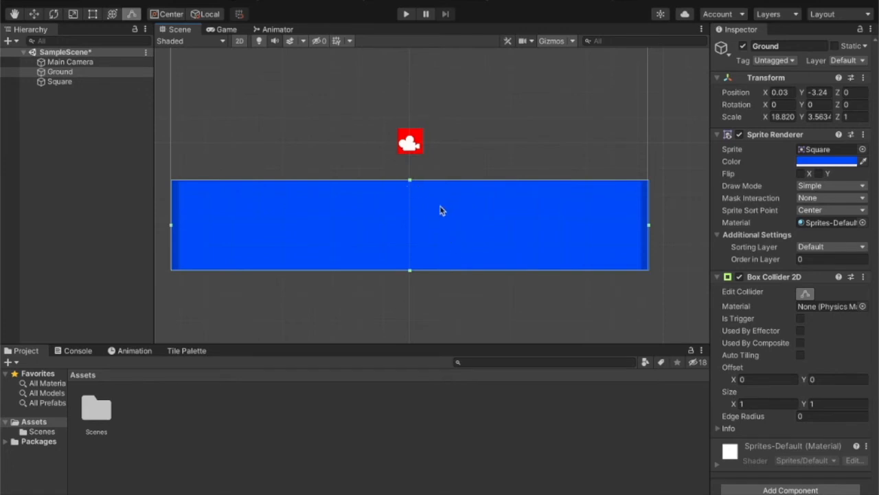
pyautogui.moveTo(317, 129)
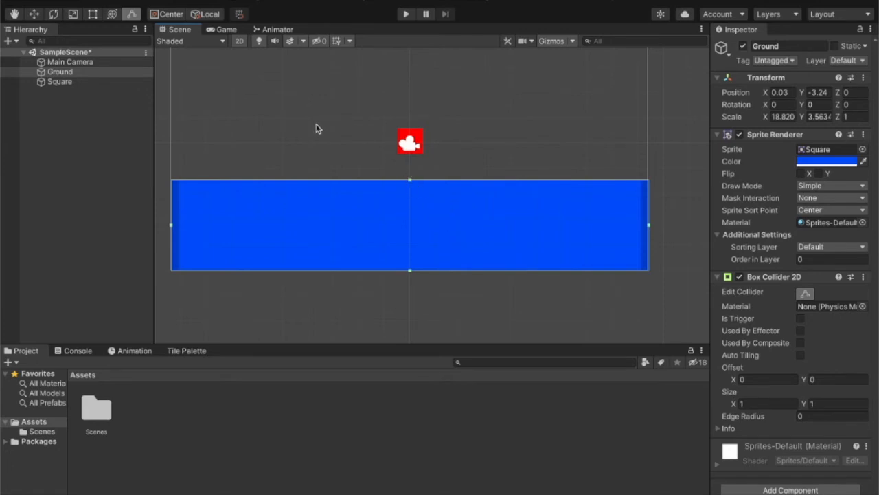
# Step: Attach a Box Collider 2D to the red Square and start editing its name
pyautogui.click(60, 81)
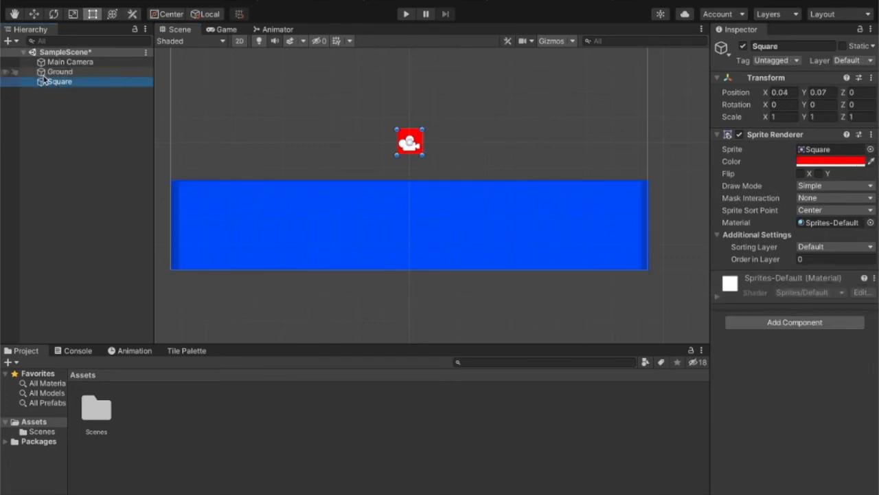
pyautogui.click(794, 322)
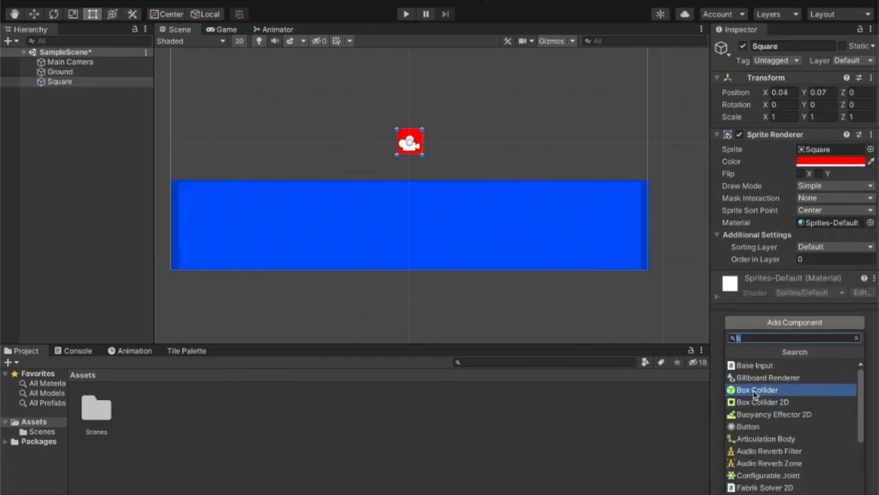
pyautogui.click(762, 402)
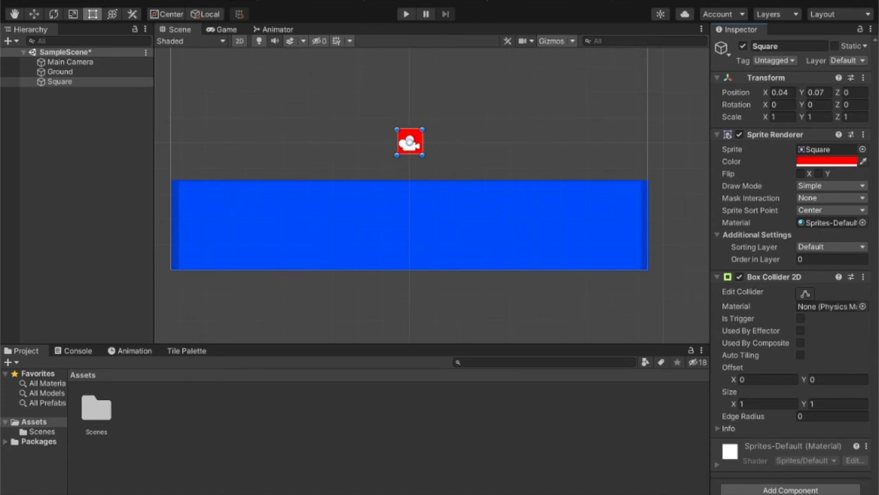
pyautogui.doubleClick(787, 45)
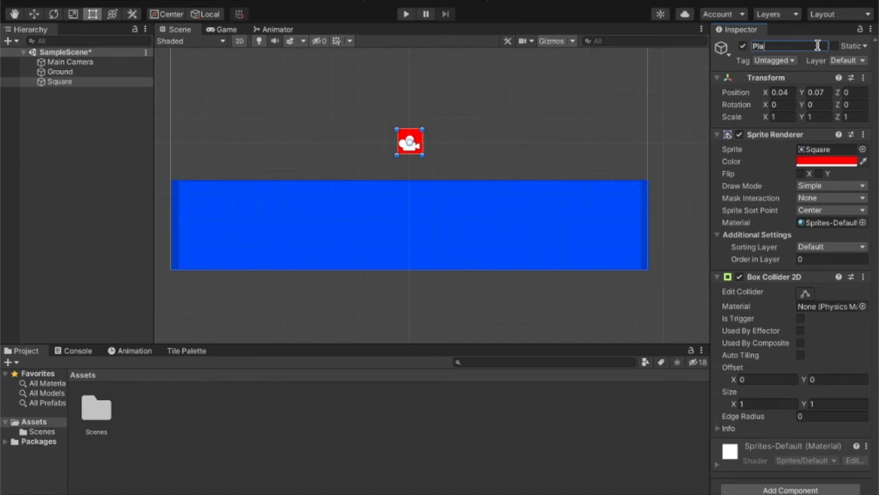
# Step: Name the red square object 'Player'
pyautogui.write('Player')
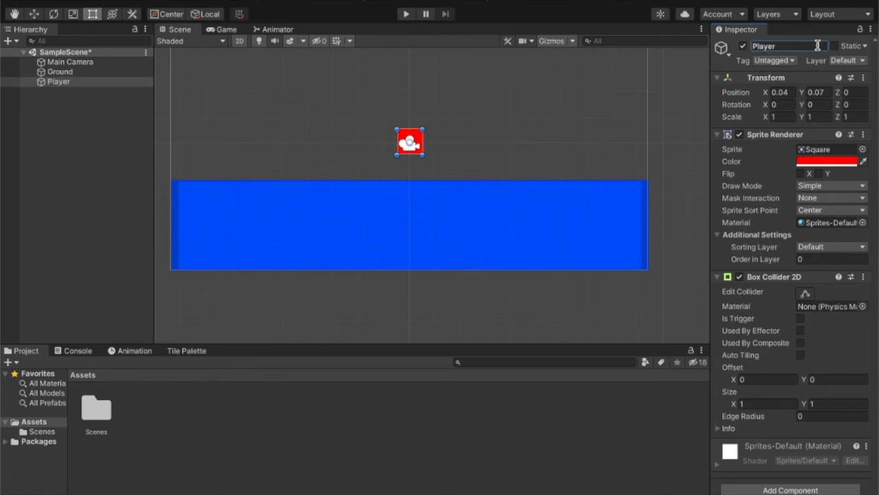
pyautogui.moveTo(607, 298)
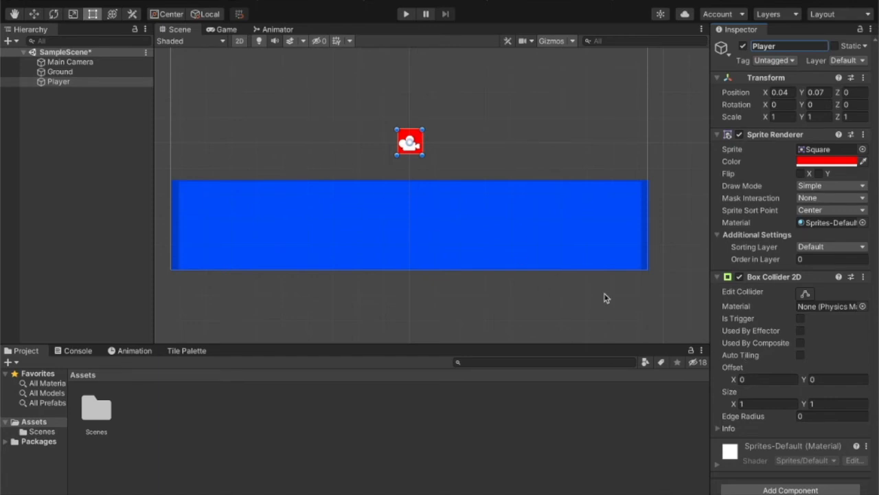
pyautogui.moveTo(656, 306)
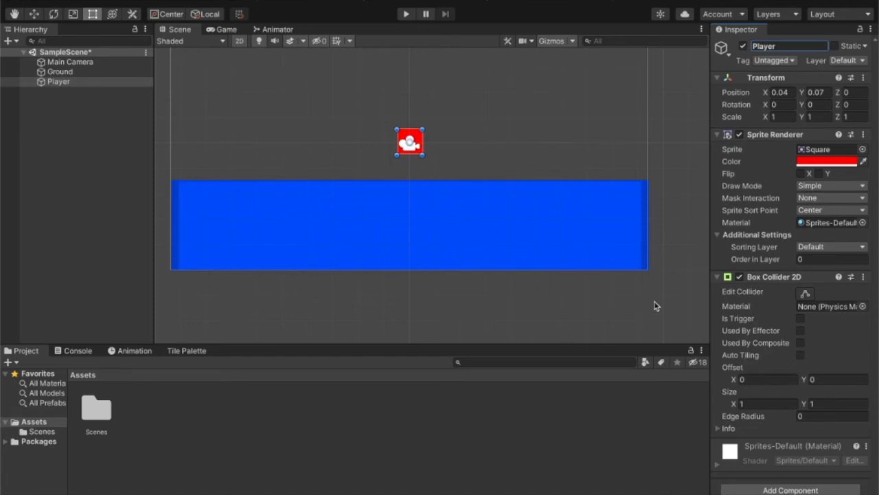
pyautogui.moveTo(479, 164)
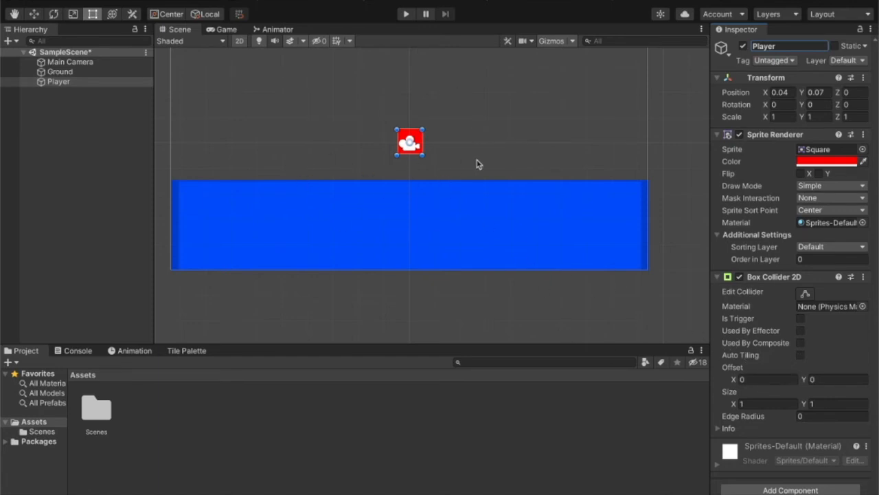
pyautogui.moveTo(495, 172)
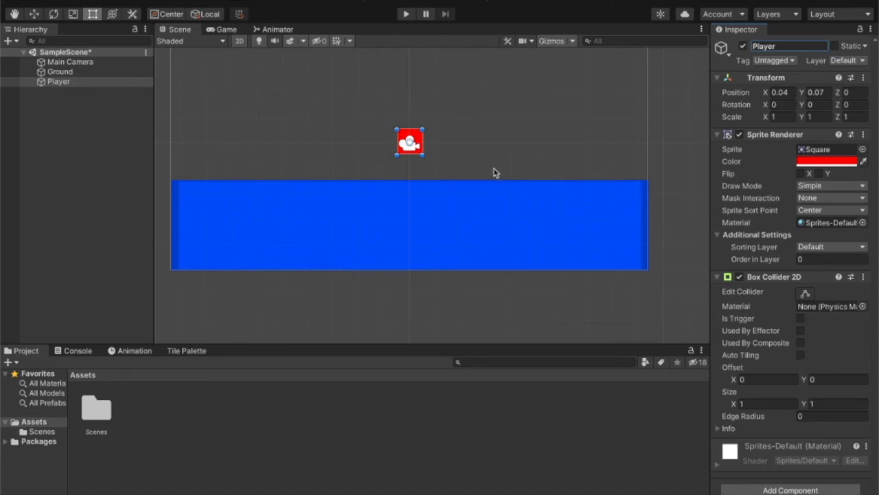
pyautogui.moveTo(469, 132)
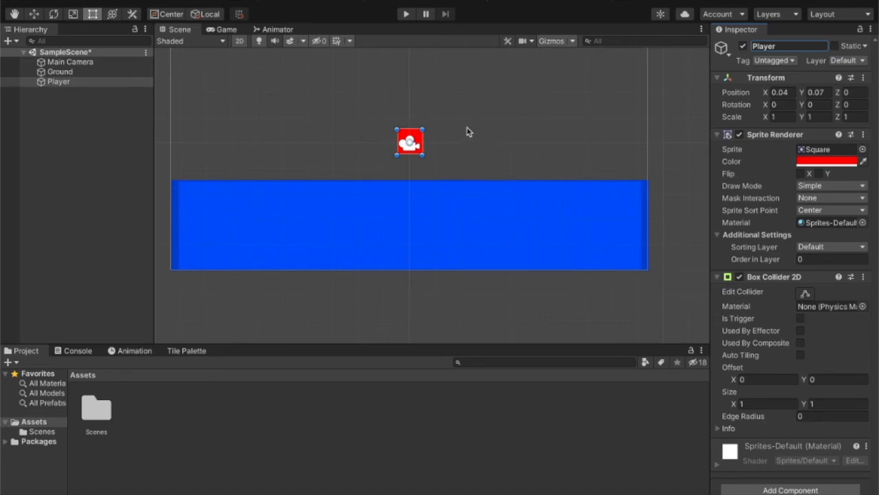
pyautogui.moveTo(766, 460)
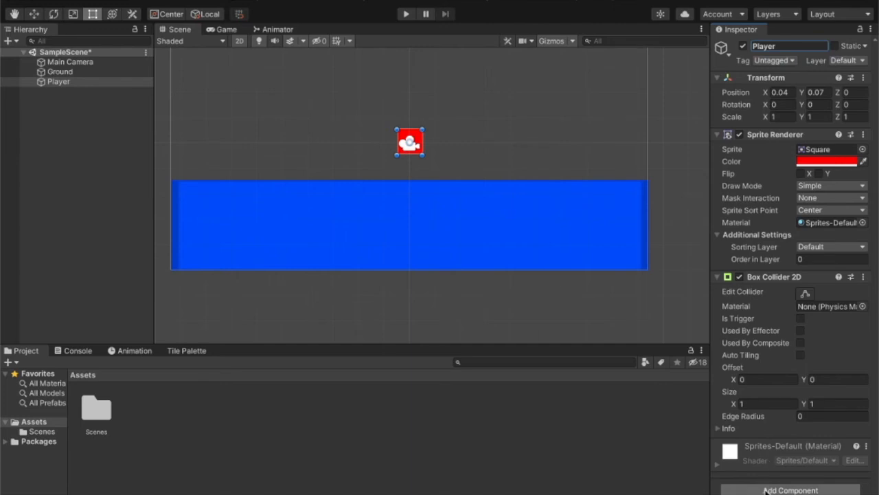
# Step: Add a dynamic Rigidbody 2D component to the Player
pyautogui.click(790, 490)
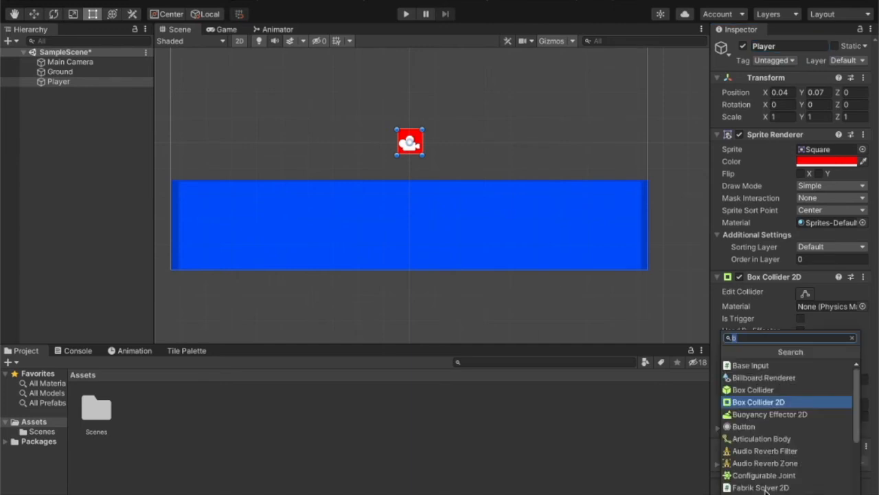
pyautogui.write('rigu')
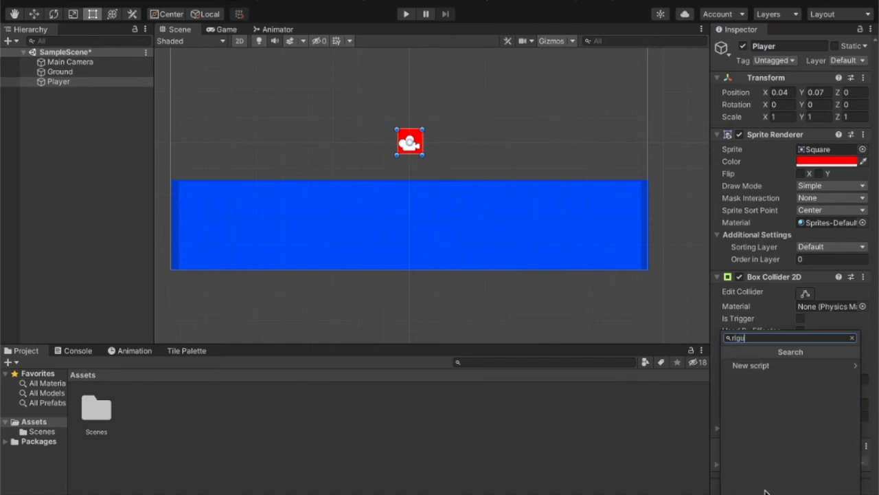
pyautogui.write('rig')
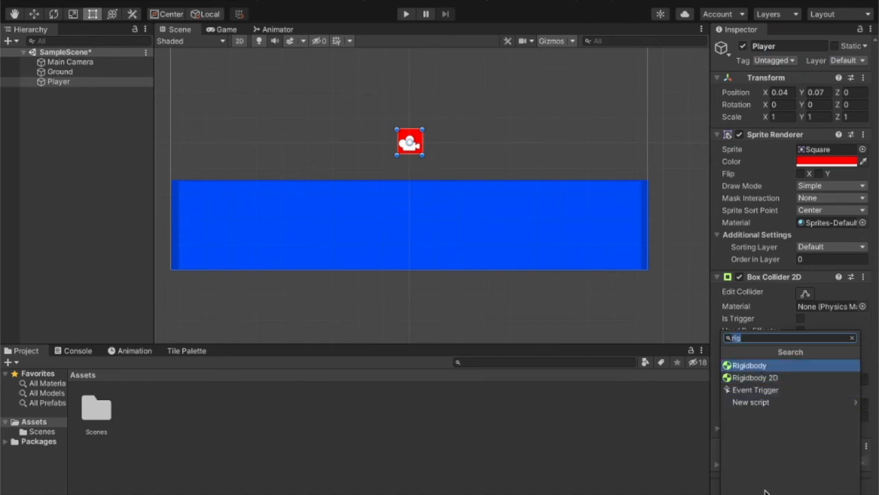
pyautogui.click(852, 337)
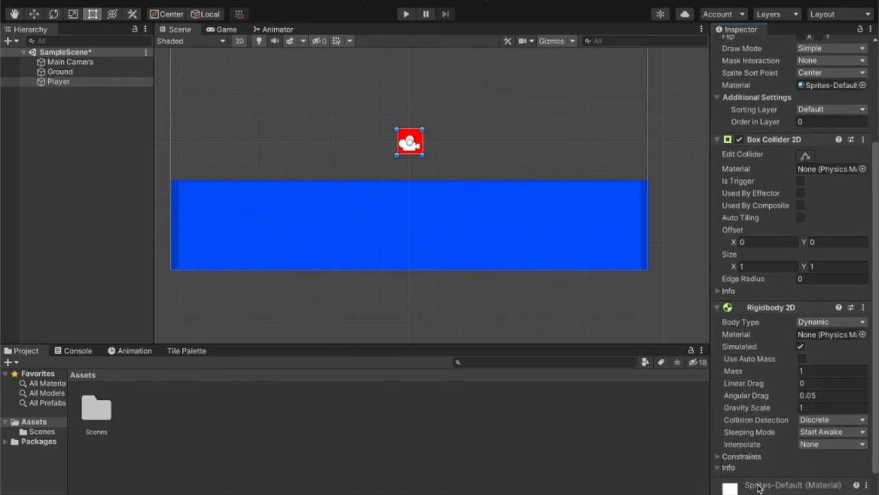
pyautogui.moveTo(446, 191)
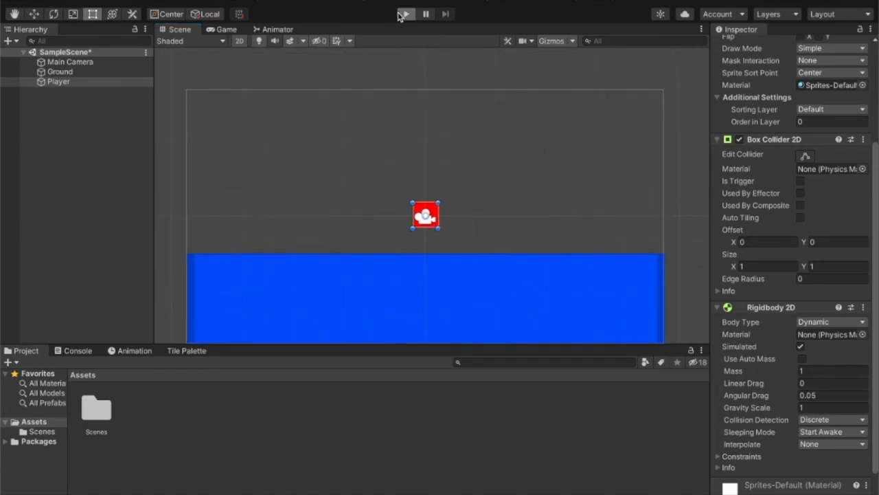
pyautogui.click(404, 14)
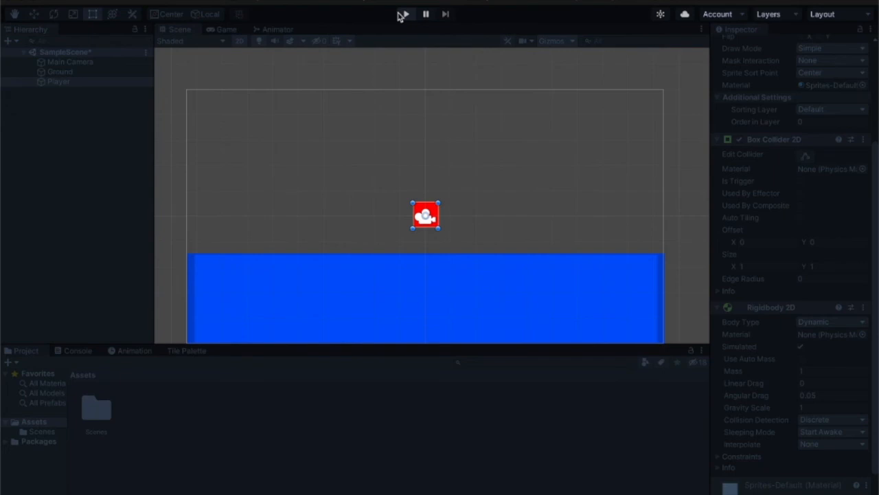
pyautogui.click(403, 13)
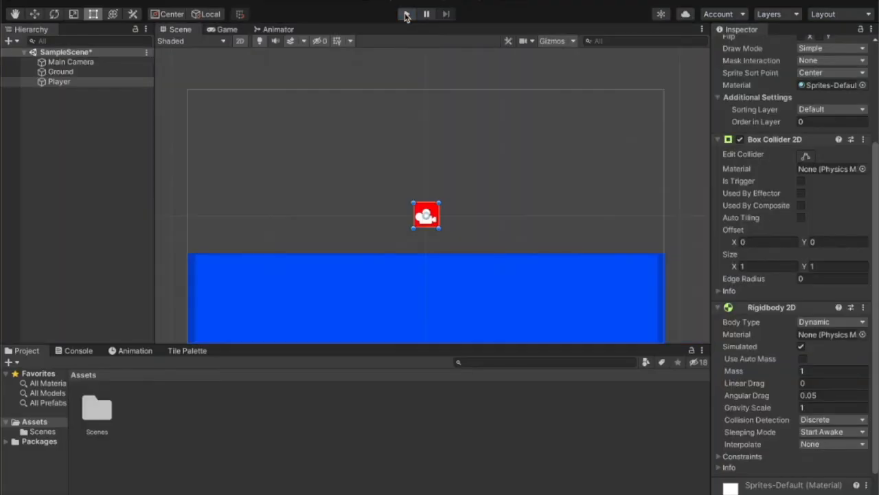
pyautogui.click(405, 14)
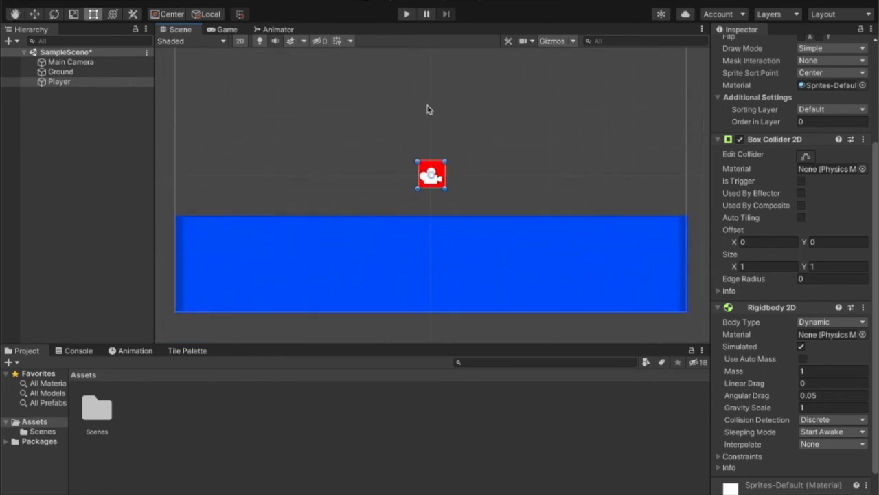
pyautogui.moveTo(423, 197)
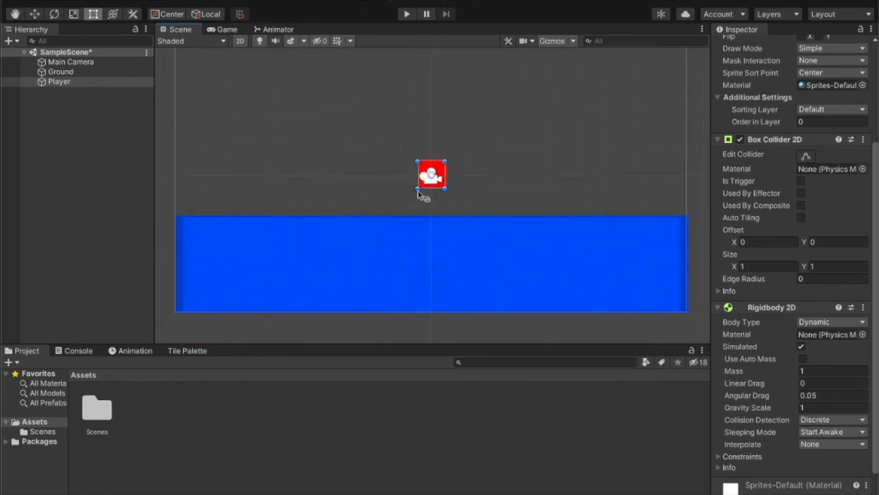